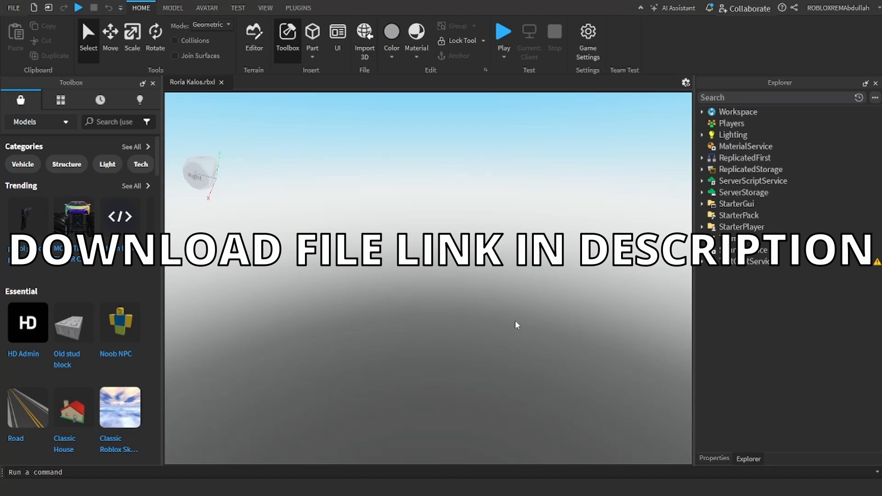
{"action": "mouse_move", "coordinate": [523, 319]}
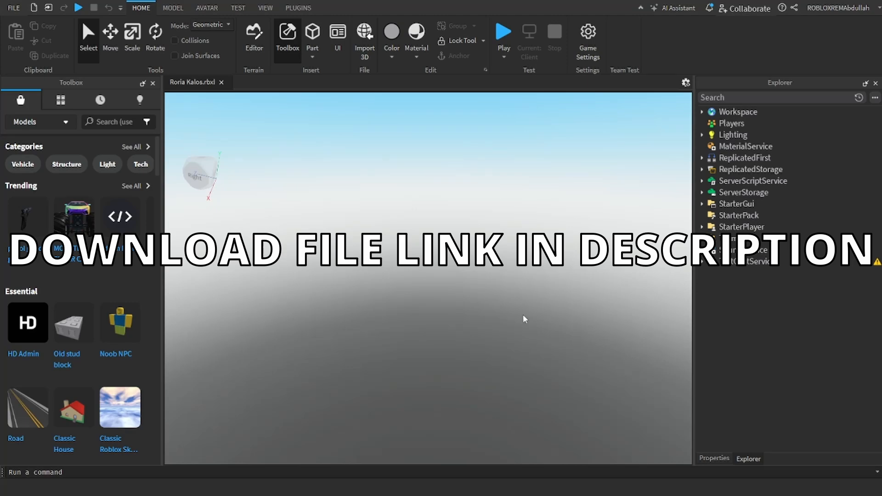
- Publish the place as 'Youtube video', created by Me, with Console added to the devices
{"action": "left_click", "coordinate": [703, 169]}
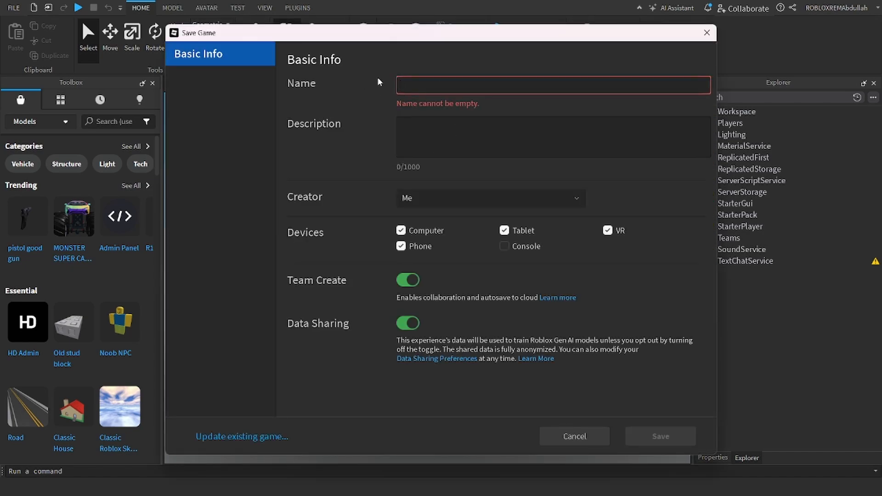
{"action": "type", "text": "Youtube video"}
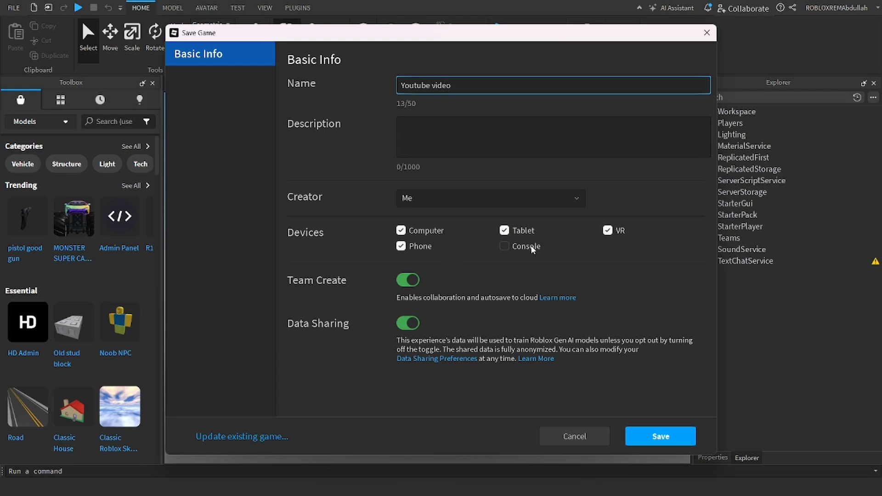
{"action": "left_click", "coordinate": [489, 197]}
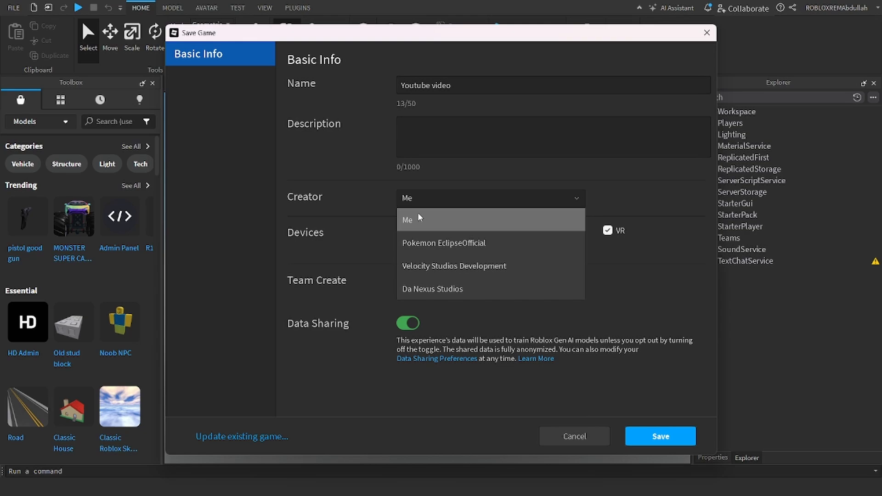
{"action": "mouse_move", "coordinate": [423, 225]}
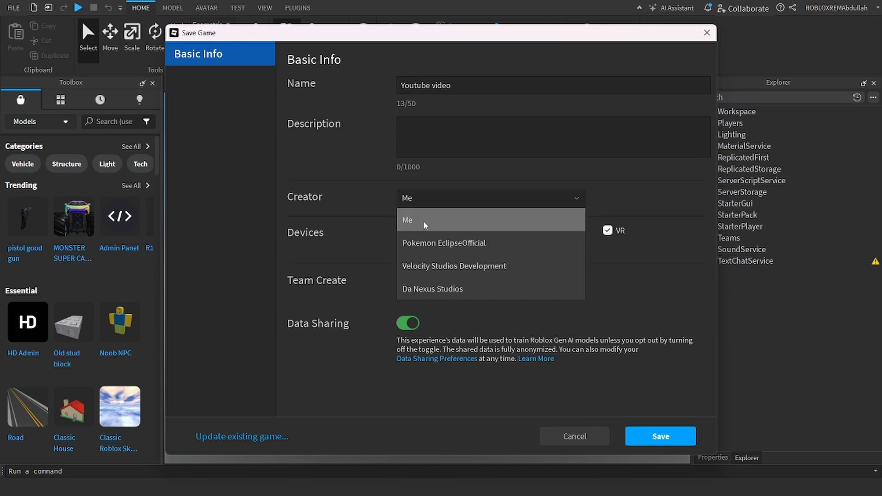
{"action": "left_click", "coordinate": [407, 220]}
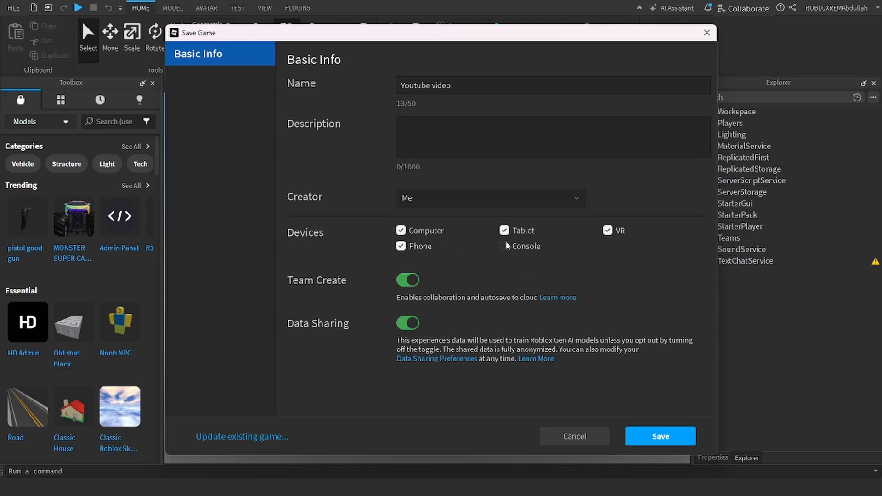
{"action": "left_click", "coordinate": [503, 246]}
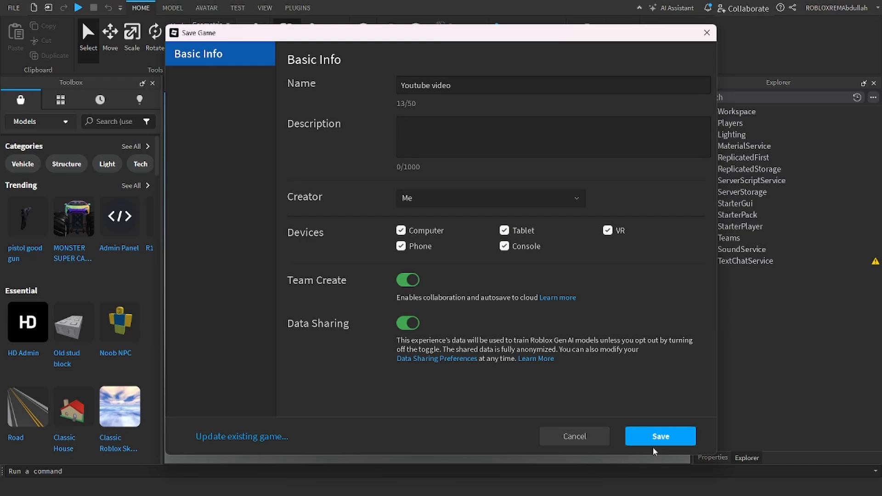
{"action": "left_click", "coordinate": [659, 435]}
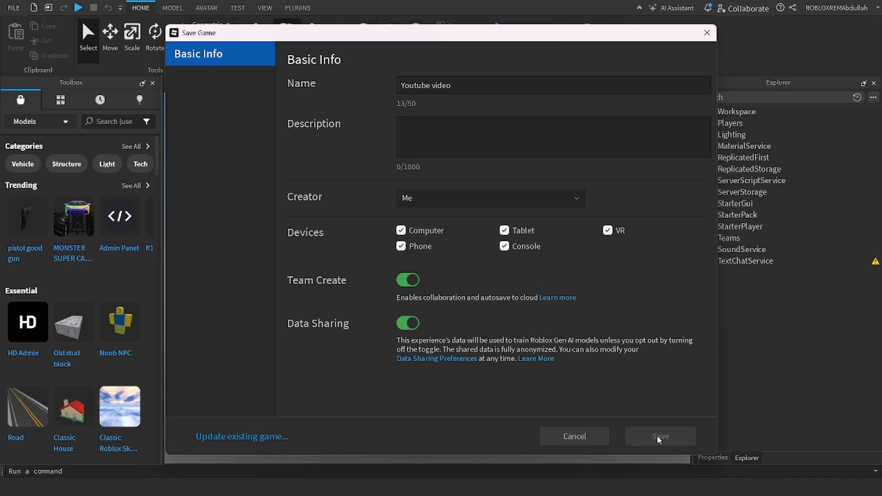
{"action": "left_click", "coordinate": [660, 435]}
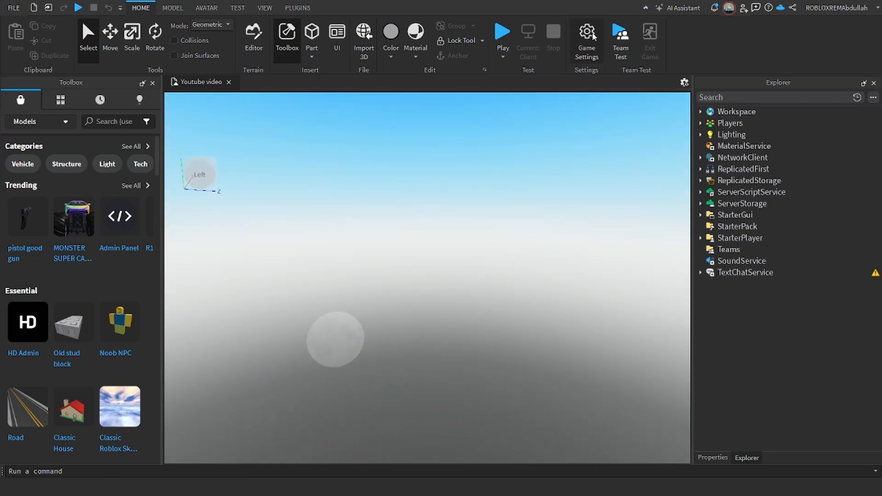
- Save Game Settings security with HTTP requests, Studio API access and Third Party Sales enabled
{"action": "left_click", "coordinate": [586, 36]}
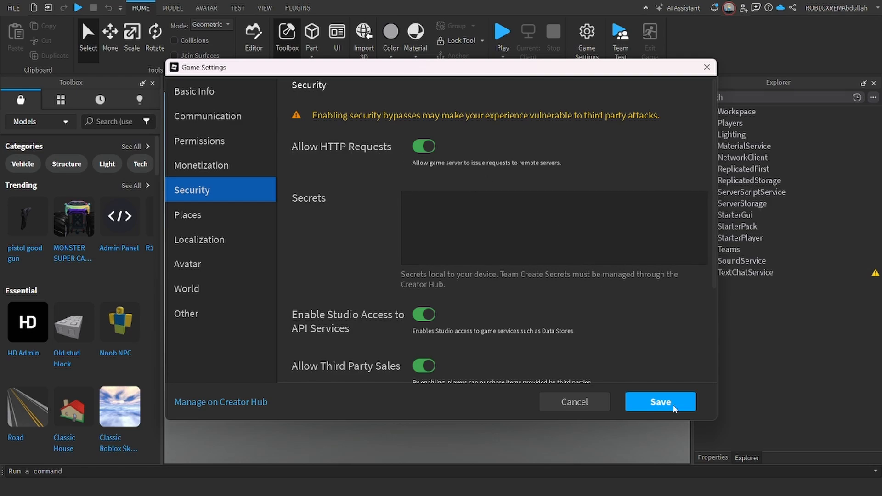
{"action": "left_click", "coordinate": [659, 402]}
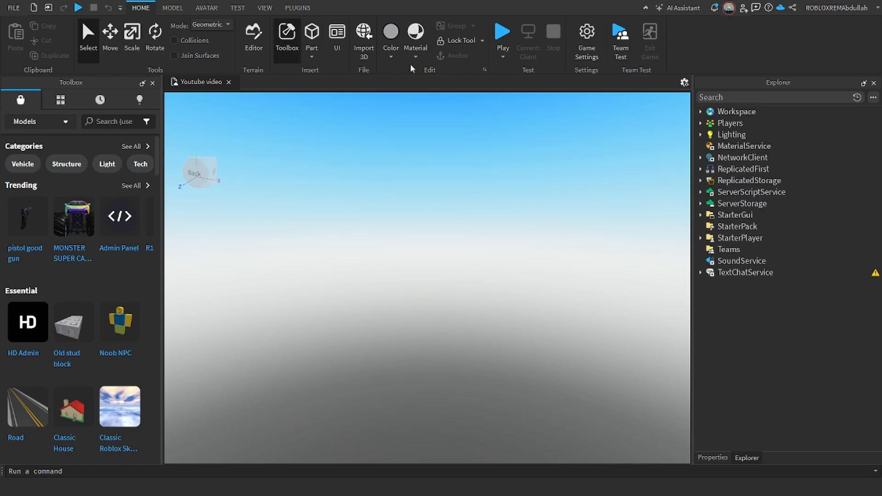
{"action": "mouse_move", "coordinate": [748, 181]}
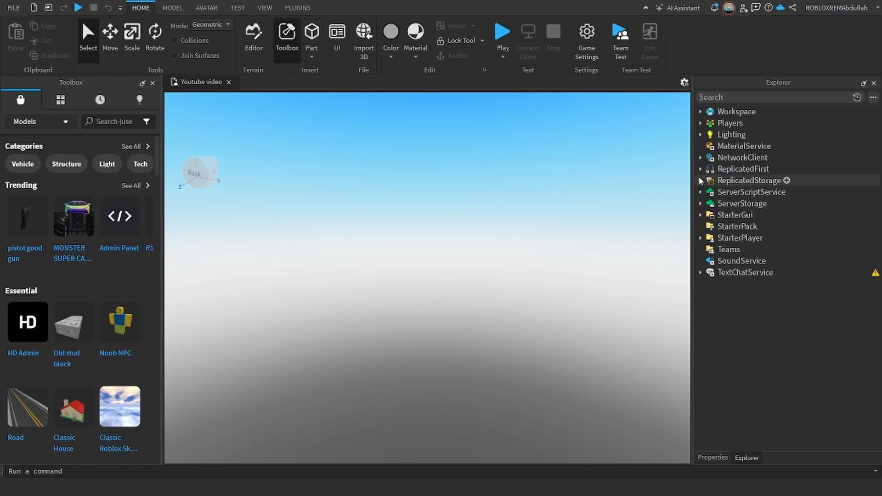
- Search the Explorer for MAINMODULE and bring up MainModule's context menu in ServerStorage
{"action": "left_click", "coordinate": [776, 97]}
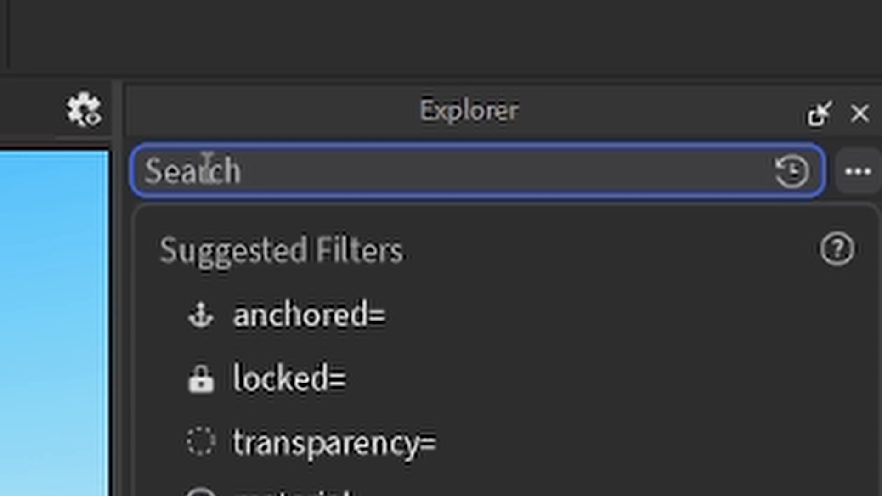
{"action": "type", "text": "MAI"}
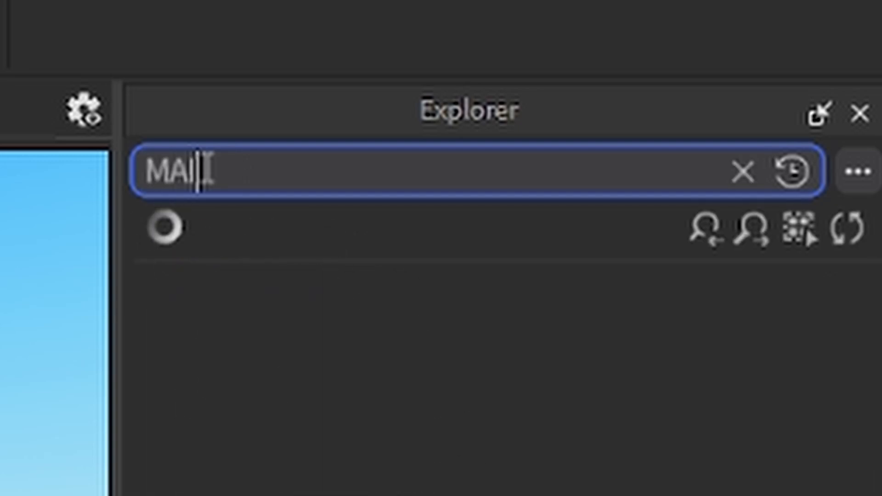
{"action": "type", "text": "NMODULE"}
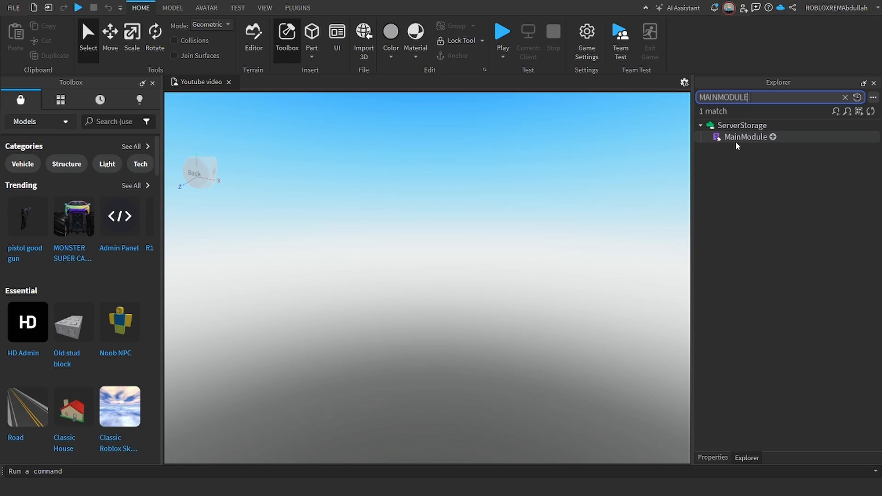
{"action": "right_click", "coordinate": [745, 137]}
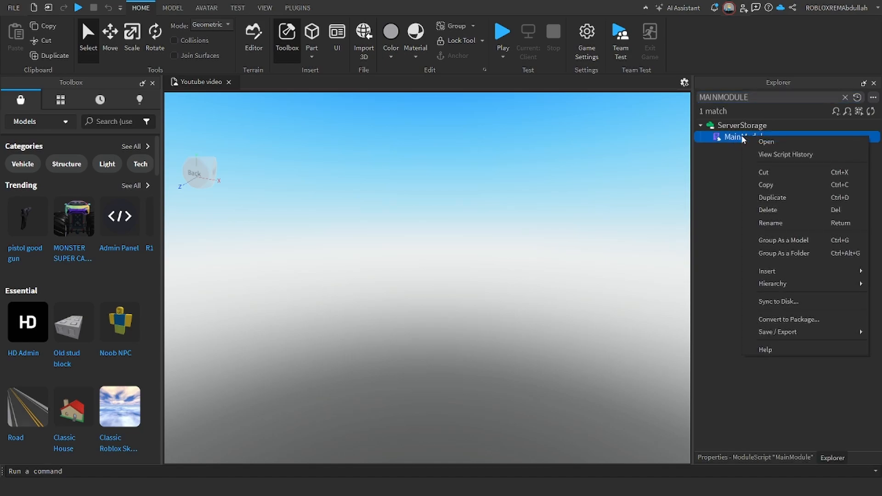
{"action": "mouse_move", "coordinate": [778, 332]}
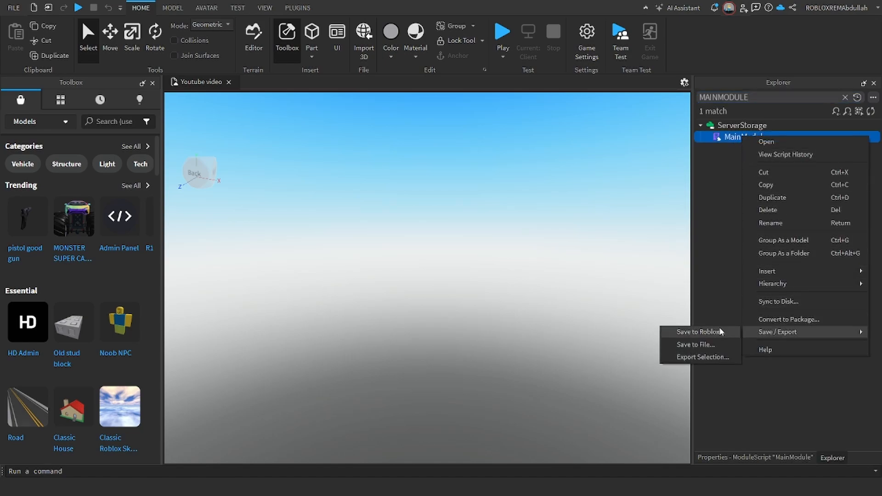
- Save MainModule to Roblox in the Model category and close the success dialog
{"action": "left_click", "coordinate": [699, 331]}
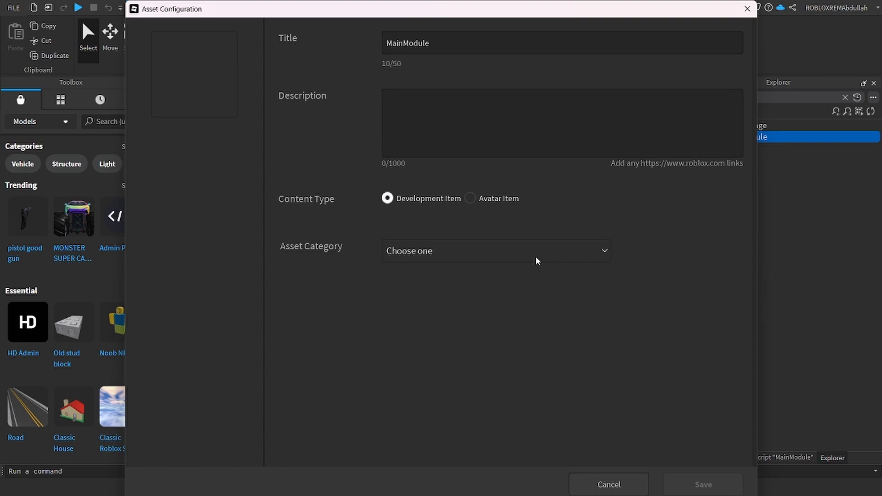
{"action": "left_click", "coordinate": [495, 250]}
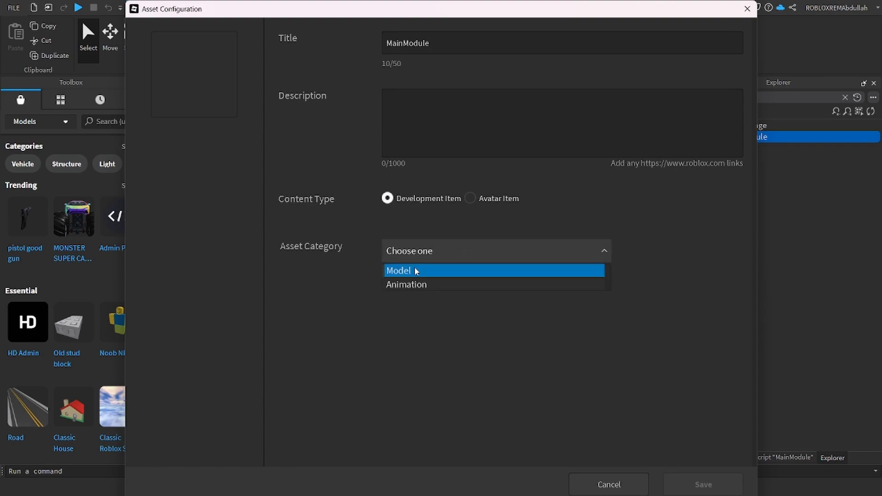
{"action": "left_click", "coordinate": [398, 270]}
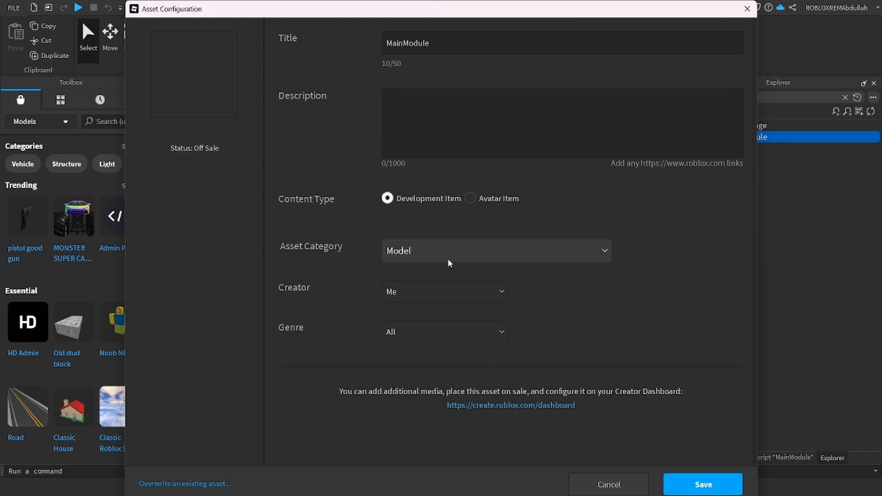
{"action": "mouse_move", "coordinate": [430, 288]}
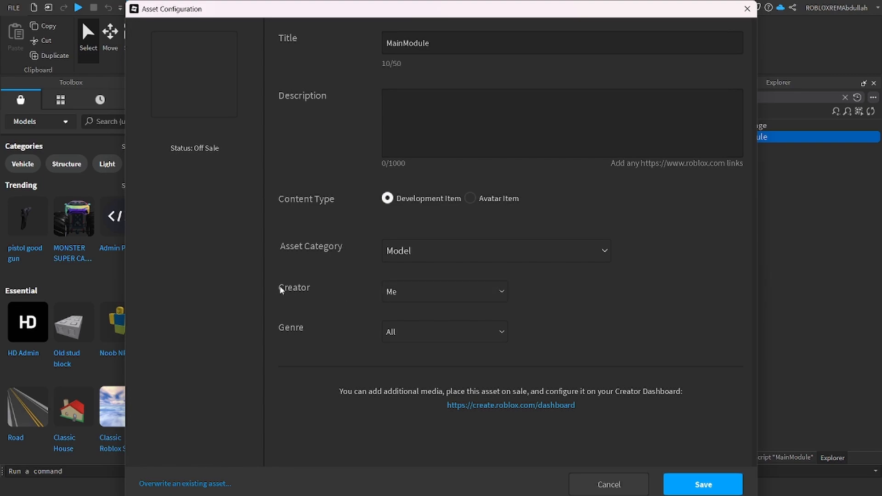
{"action": "left_click", "coordinate": [444, 291]}
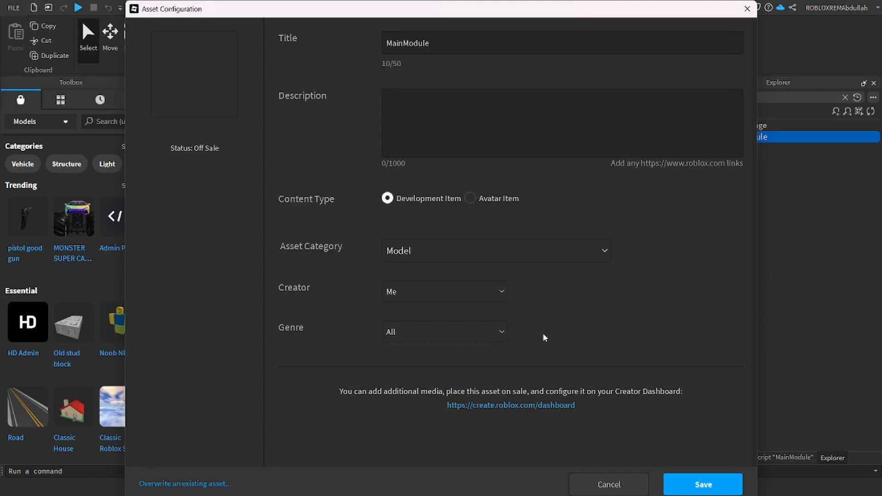
{"action": "mouse_move", "coordinate": [333, 283]}
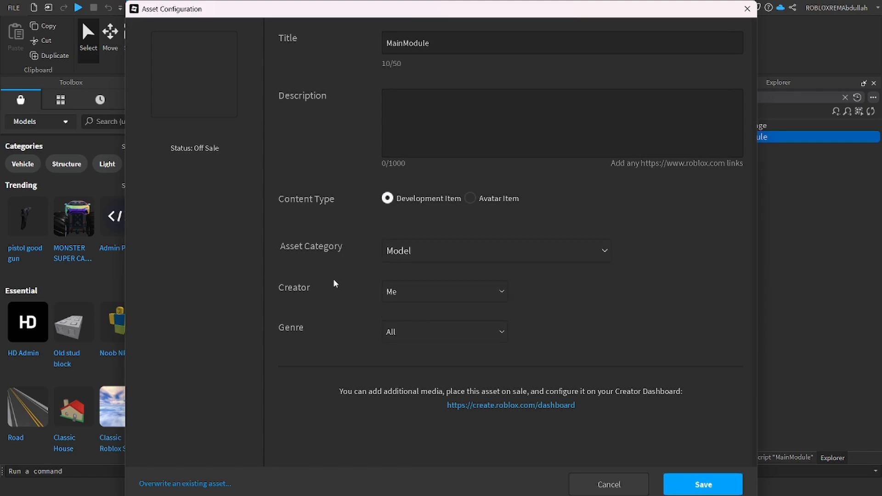
{"action": "left_click", "coordinate": [702, 484]}
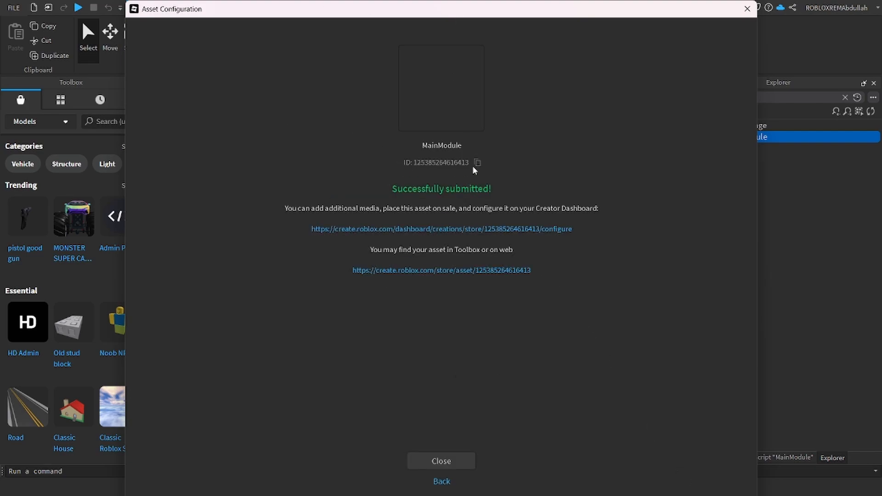
{"action": "left_click", "coordinate": [441, 460]}
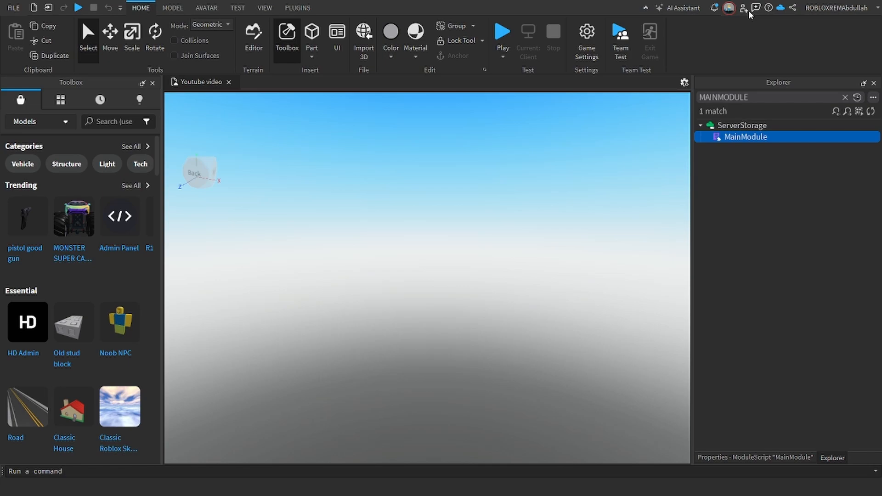
- Clear the Explorer search, search 'Loader', and open the Loader script in ServerScriptService
{"action": "left_click", "coordinate": [846, 97]}
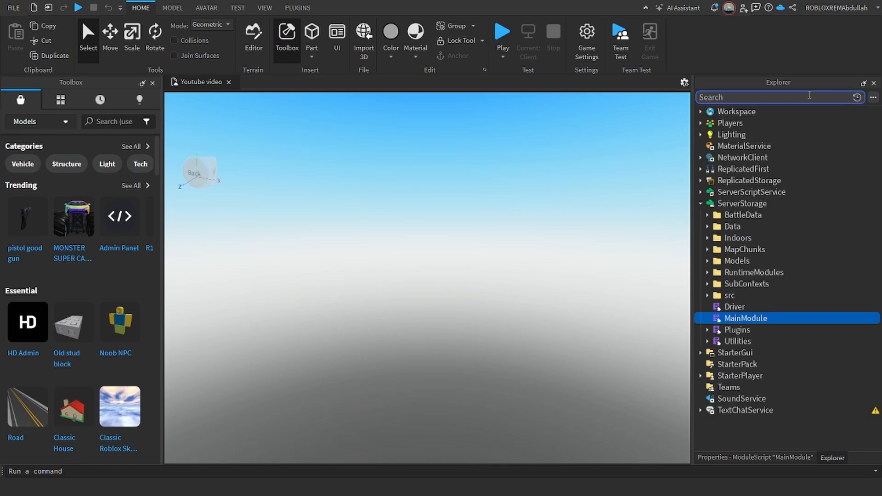
{"action": "type", "text": "Loader"}
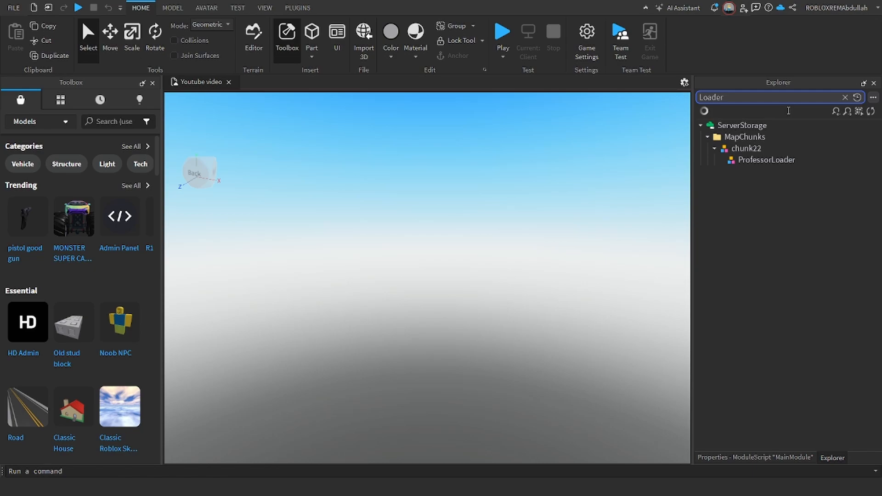
{"action": "left_click", "coordinate": [736, 183]}
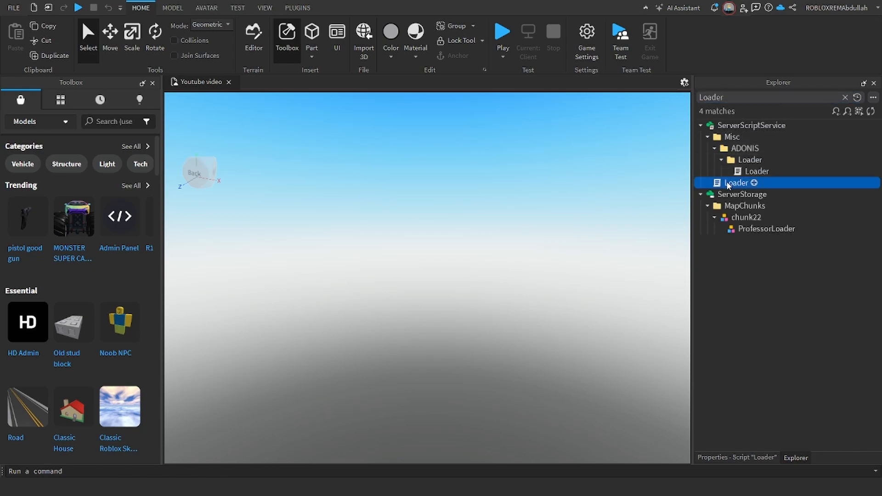
{"action": "double_click", "coordinate": [736, 183]}
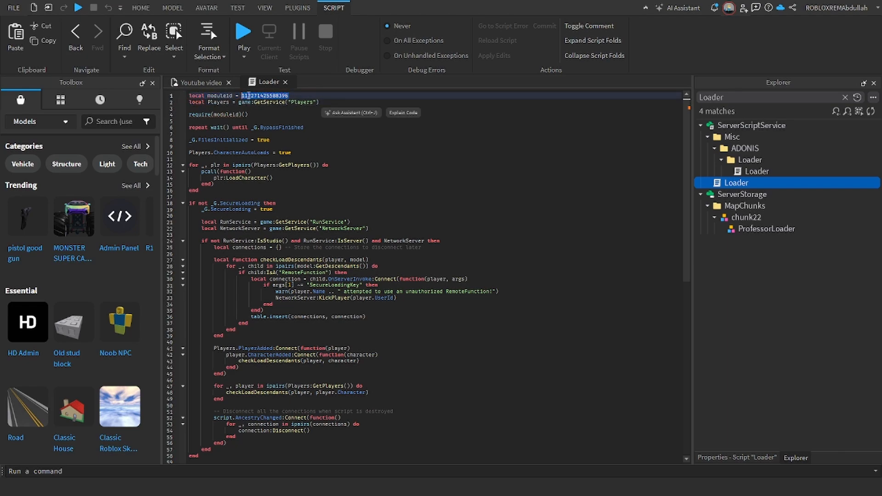
{"action": "type", "text": "125385264616413"}
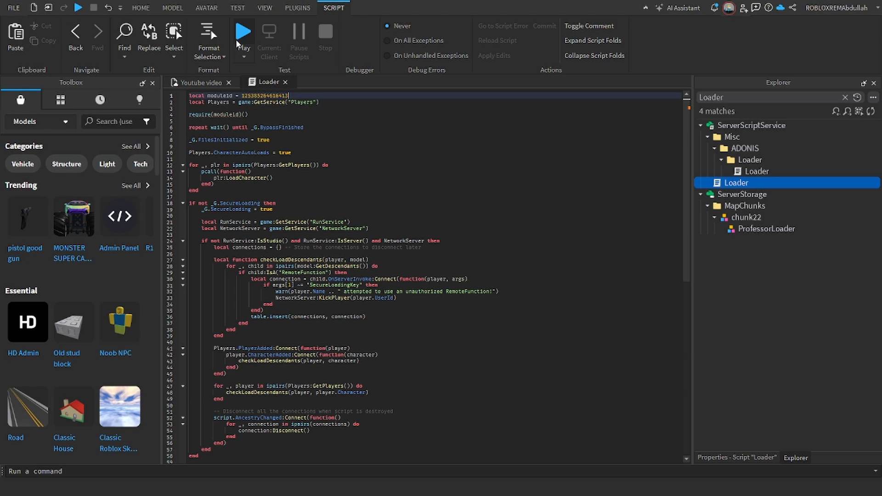
{"action": "mouse_move", "coordinate": [244, 31]}
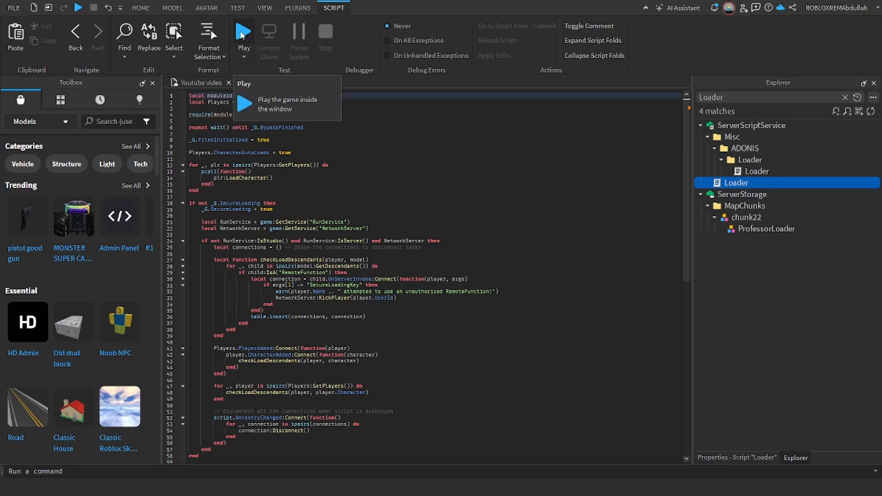
{"action": "left_click", "coordinate": [242, 32]}
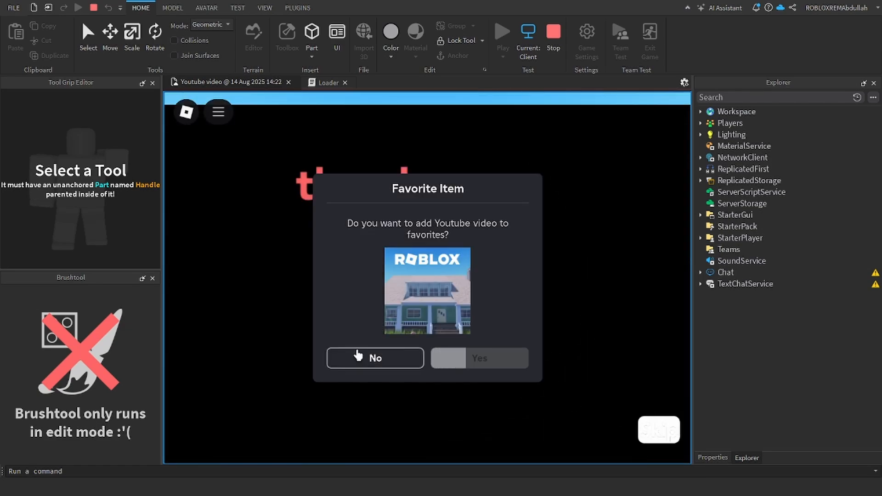
{"action": "left_click", "coordinate": [375, 358]}
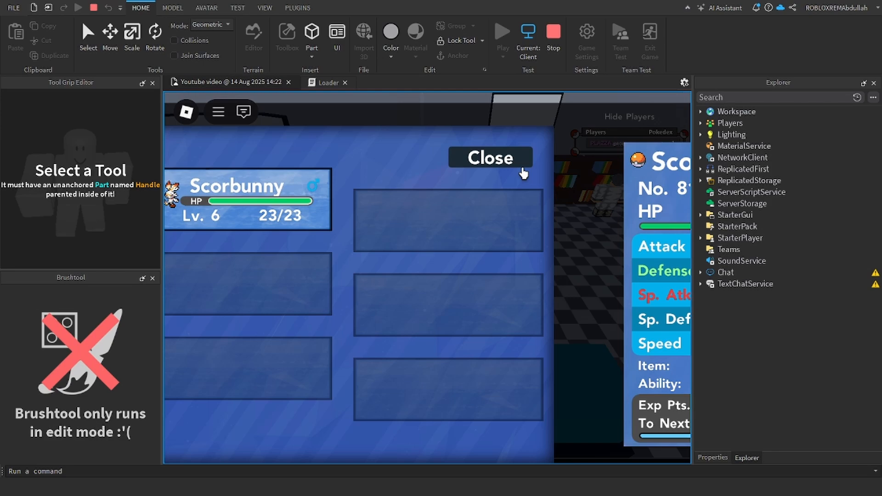
{"action": "left_click", "coordinate": [489, 158]}
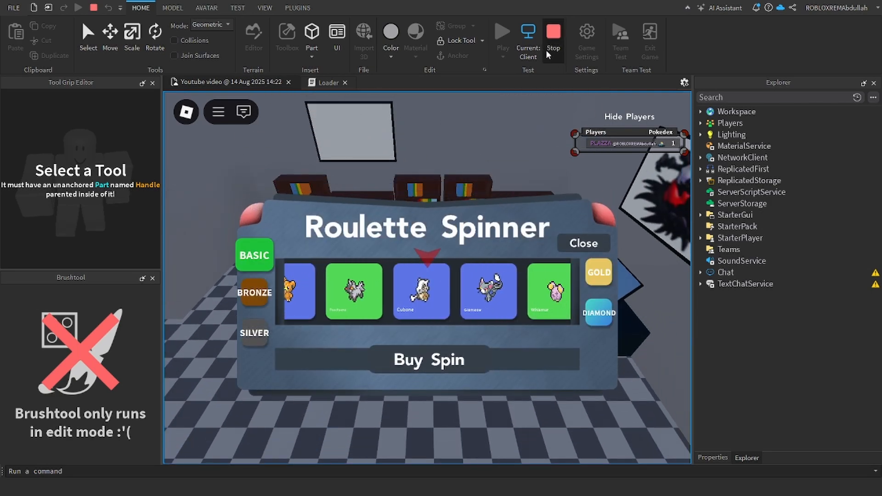
{"action": "left_click", "coordinate": [551, 31]}
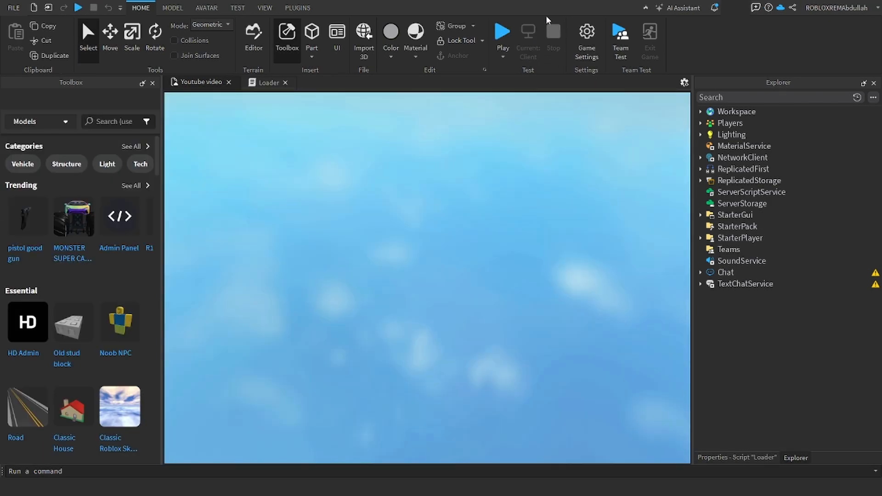
{"action": "mouse_move", "coordinate": [614, 65]}
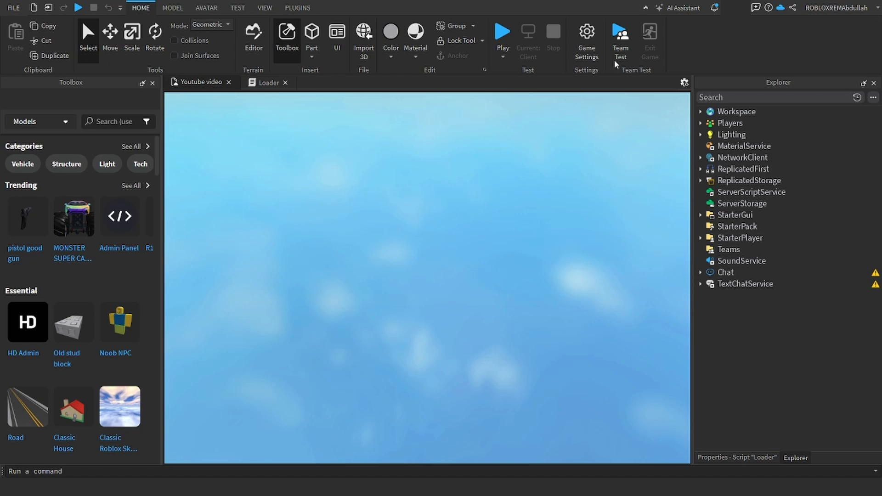
{"action": "mouse_move", "coordinate": [525, 5]}
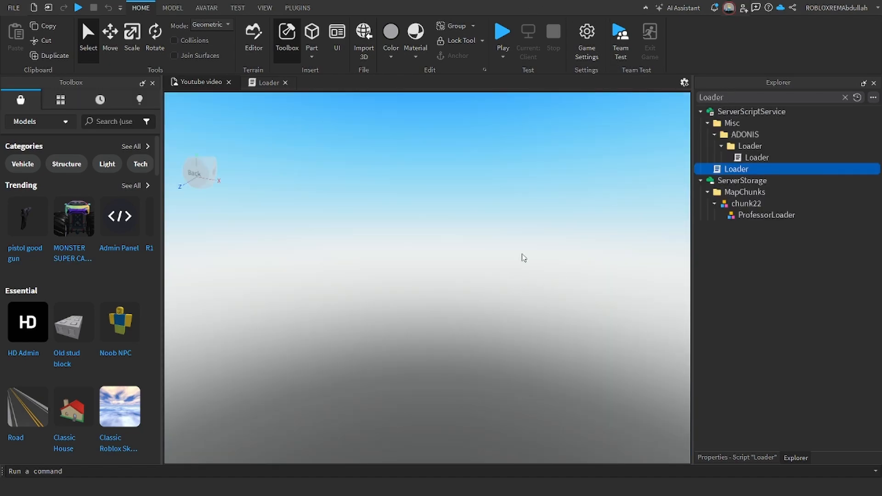
- Use Ctrl+Shift+F to search all scripts for 'Roulettespindiamond'
{"action": "key", "text": "ctrl+shift+f"}
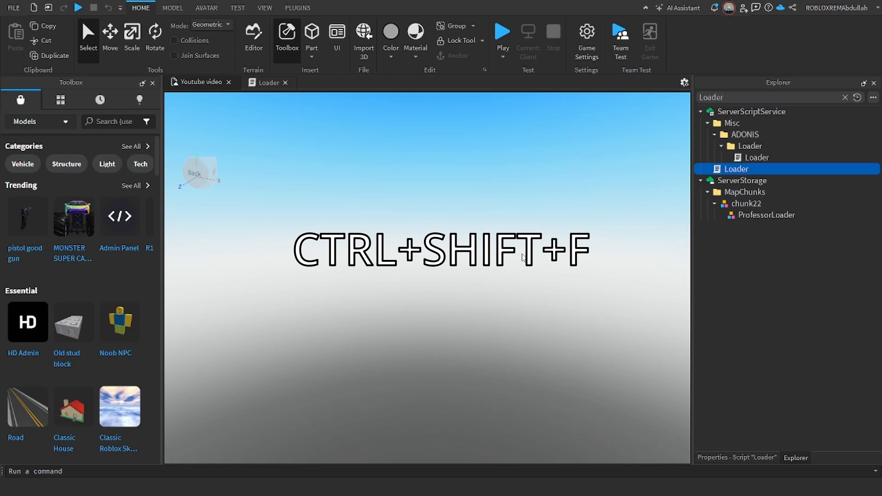
{"action": "key", "text": "ctrl+shift+f"}
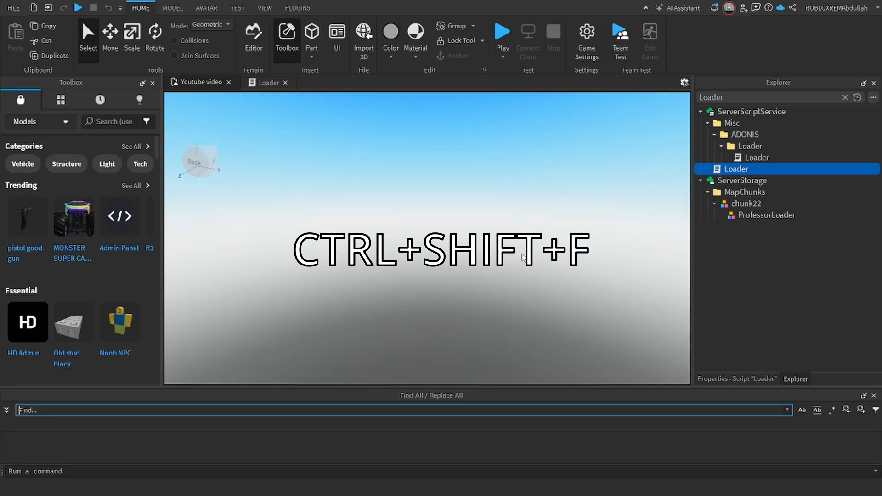
{"action": "type", "text": "Roulettespindiamond"}
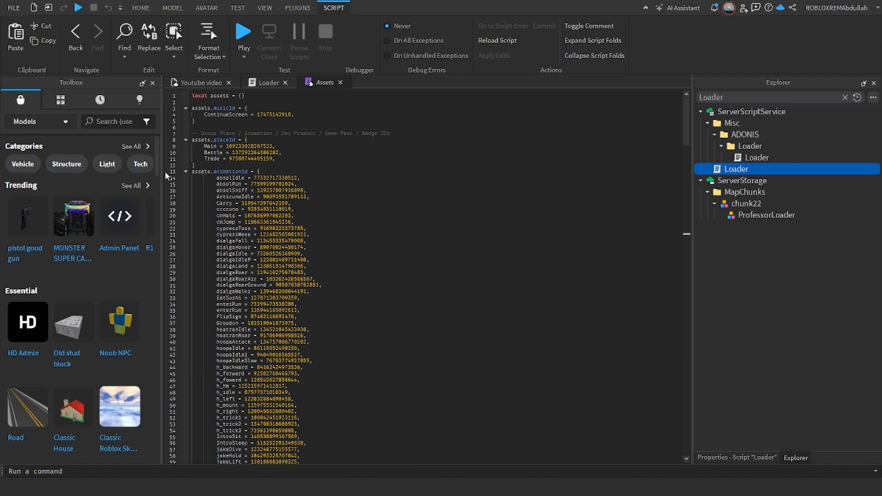
- Scroll the Assets script through product and pass IDs to badge IDs, selecting the Gym1 value
{"action": "scroll", "scroll_direction": "down", "scroll_amount": 3}
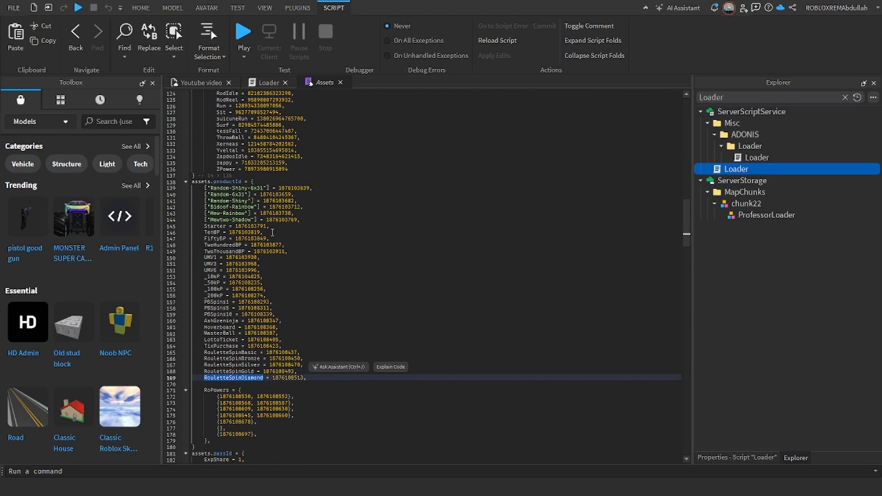
{"action": "scroll", "scroll_direction": "down", "scroll_amount": 3}
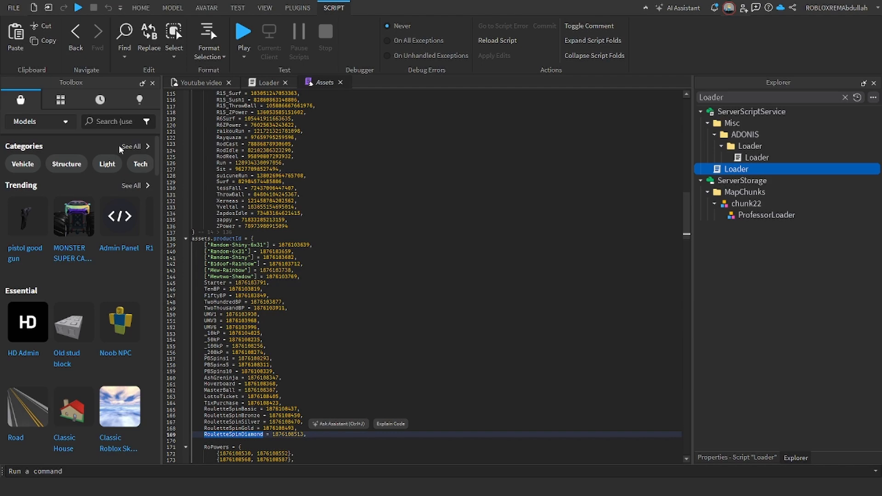
{"action": "scroll", "scroll_direction": "down", "scroll_amount": 3}
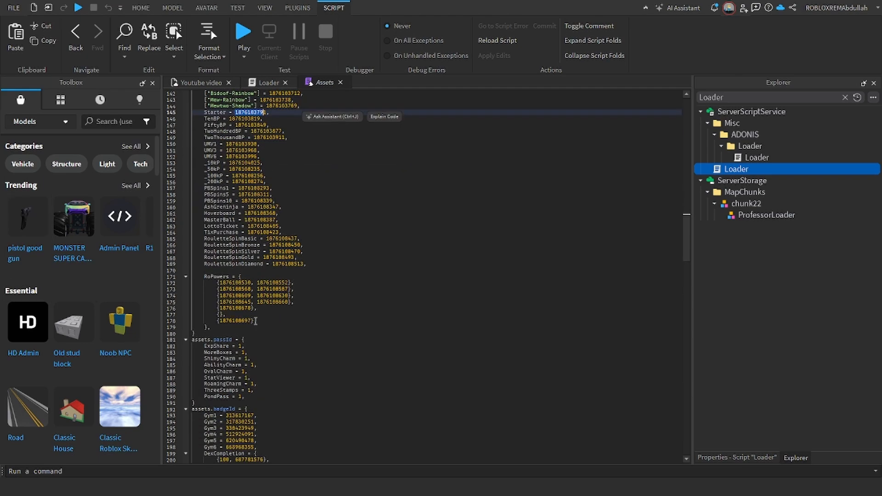
{"action": "scroll", "scroll_direction": "down", "scroll_amount": 3}
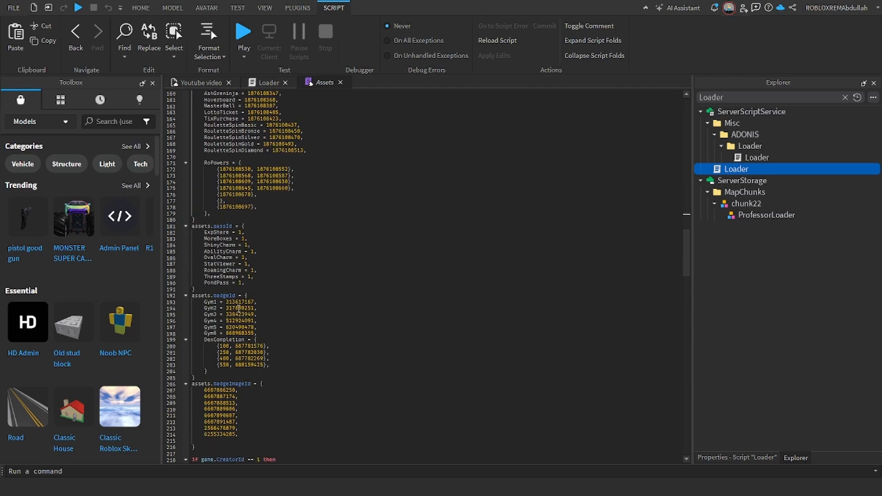
{"action": "double_click", "coordinate": [232, 302]}
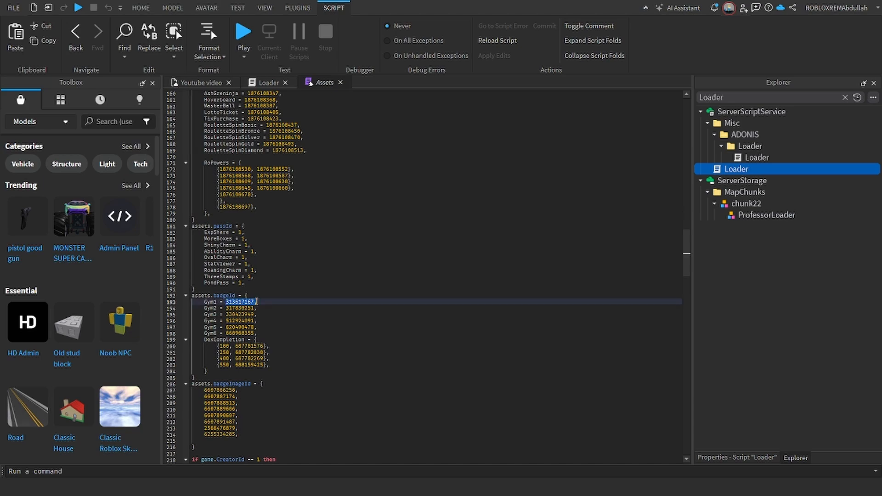
{"action": "left_click", "coordinate": [220, 302]}
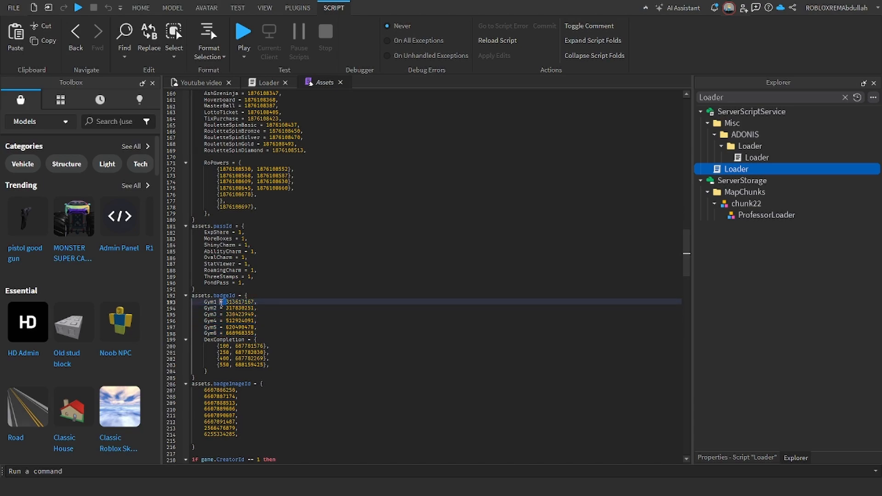
{"action": "scroll", "scroll_direction": "down", "scroll_amount": 3}
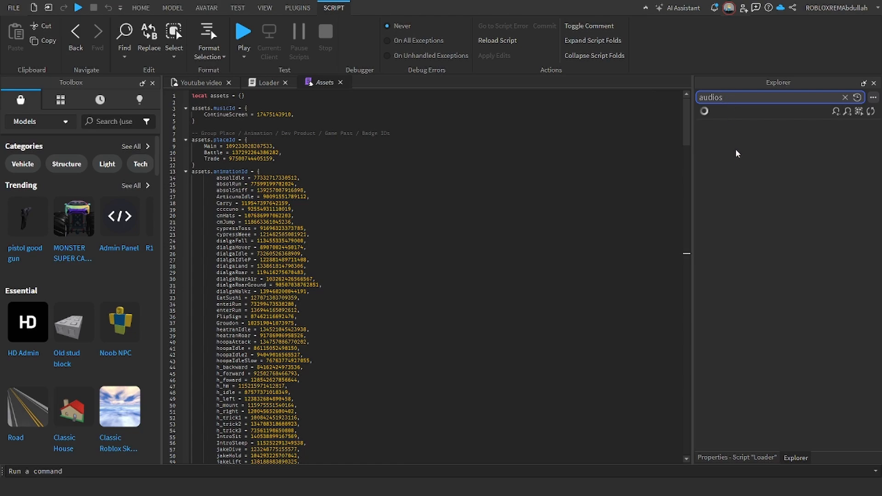
- Open the Audios ModuleScript and scroll through its route, chunk and town music IDs
{"action": "left_click", "coordinate": [735, 137]}
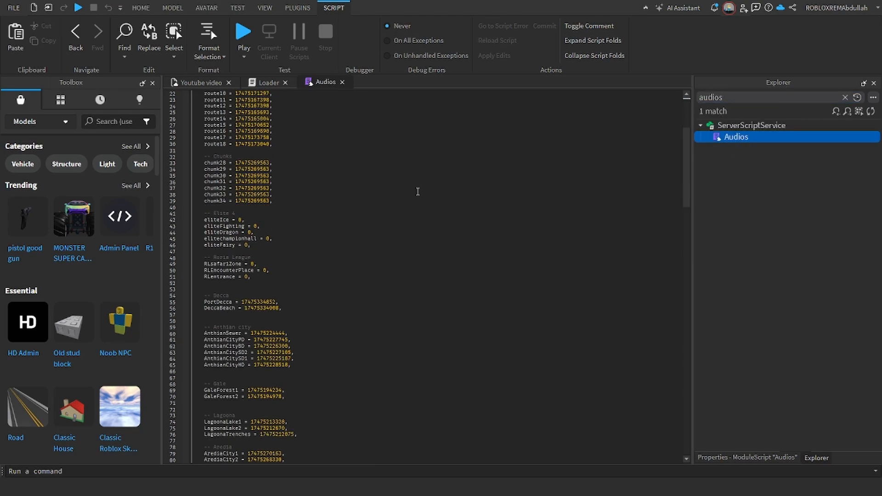
{"action": "scroll", "scroll_direction": "down", "scroll_amount": 3}
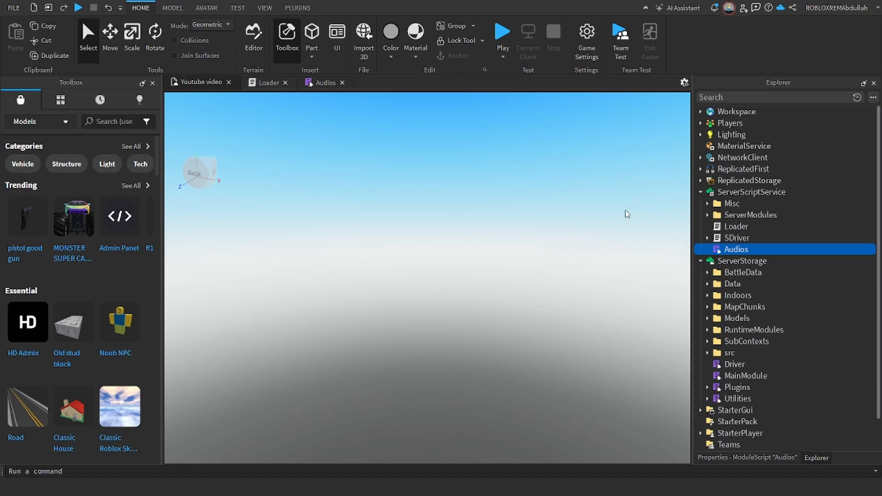
- Run a short play-test, stop it, and start a fresh play-test session
{"action": "left_click", "coordinate": [501, 31]}
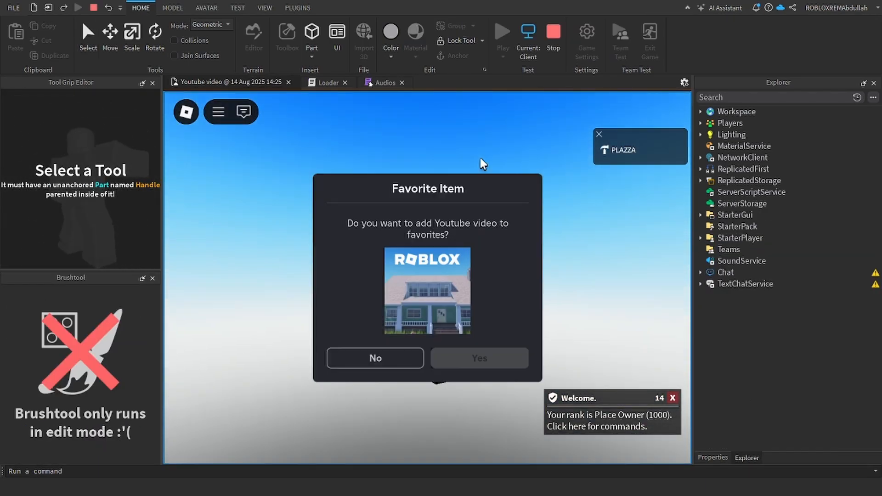
{"action": "left_click", "coordinate": [375, 358]}
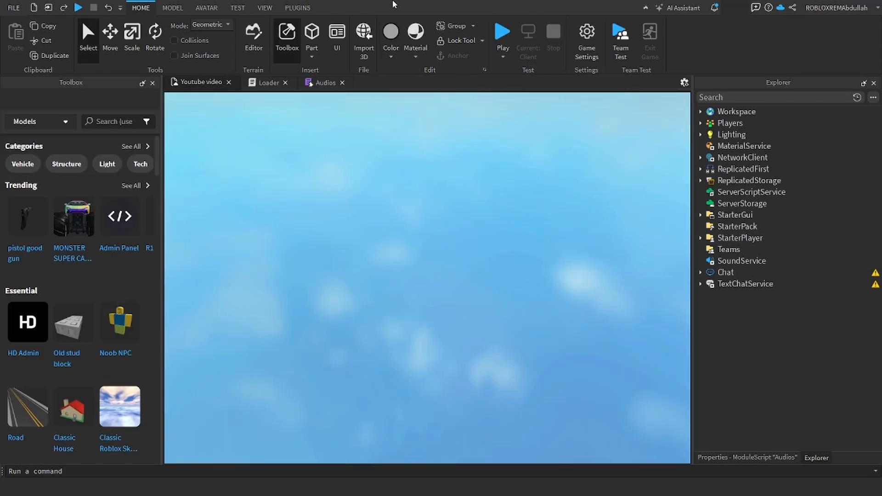
{"action": "mouse_move", "coordinate": [577, 52]}
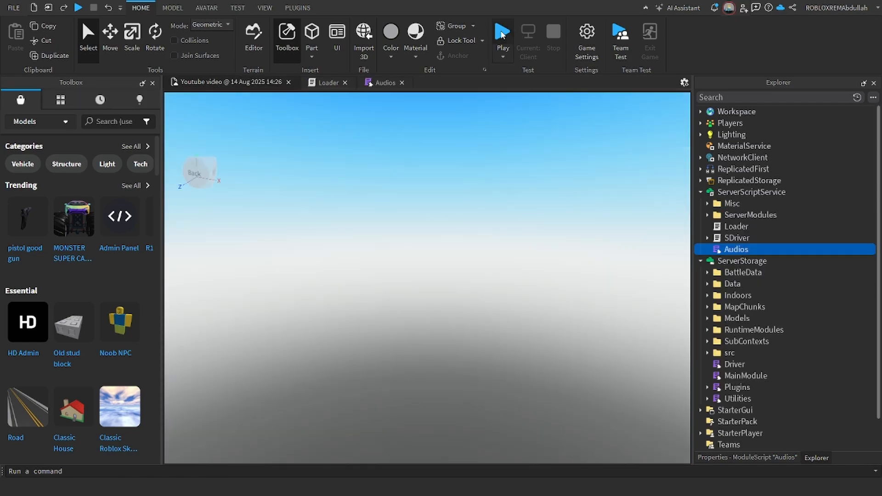
{"action": "mouse_move", "coordinate": [518, 56]}
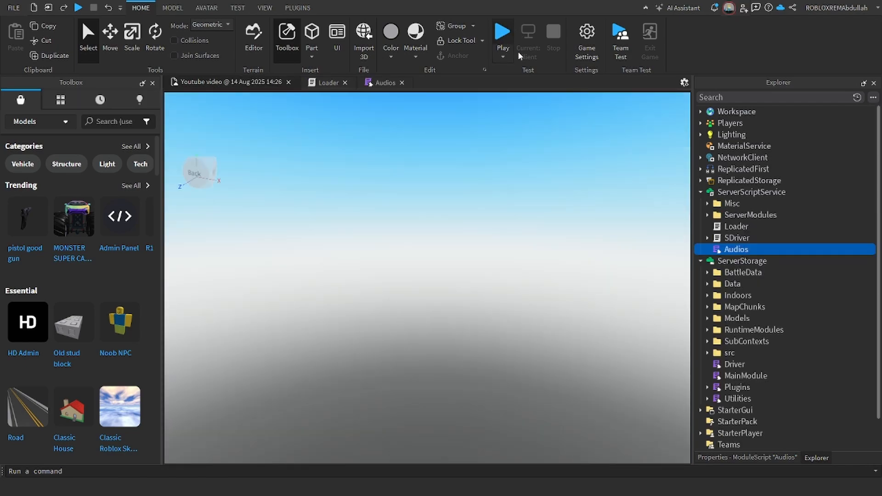
{"action": "left_click", "coordinate": [501, 32]}
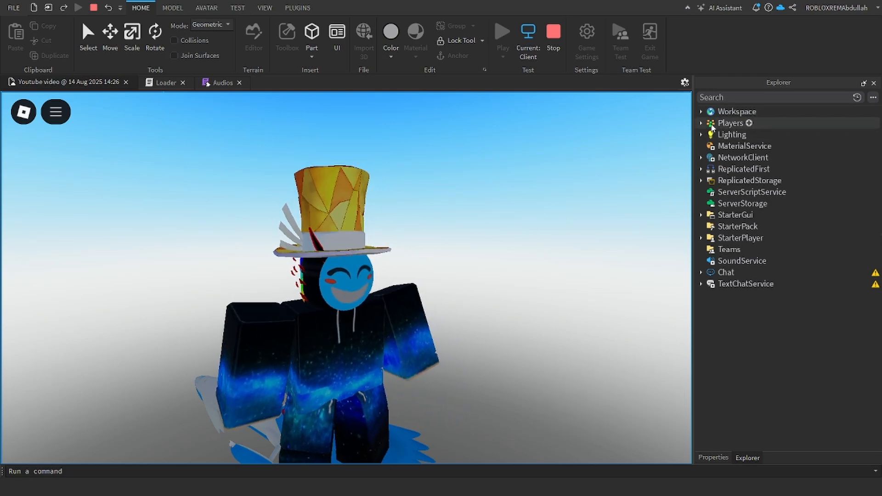
- Expand Players, the joined player and its PlayerGui to review contents, then stop the play-test
{"action": "left_click", "coordinate": [731, 123]}
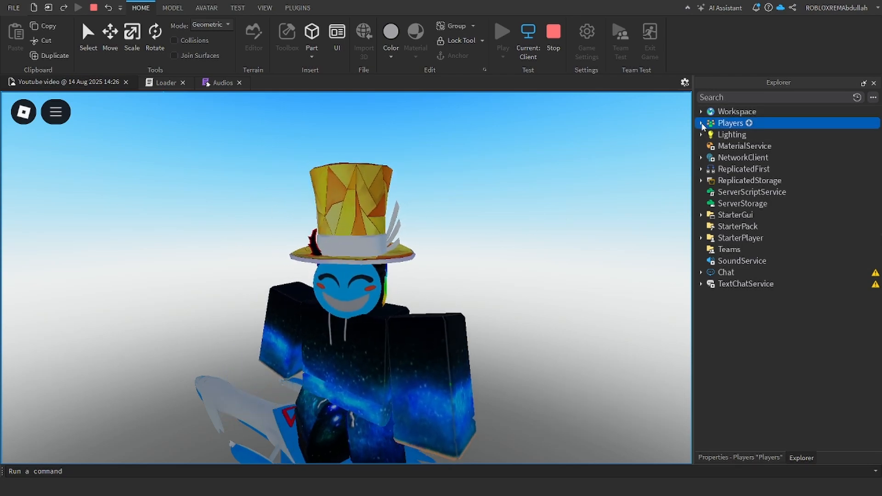
{"action": "left_click", "coordinate": [701, 123]}
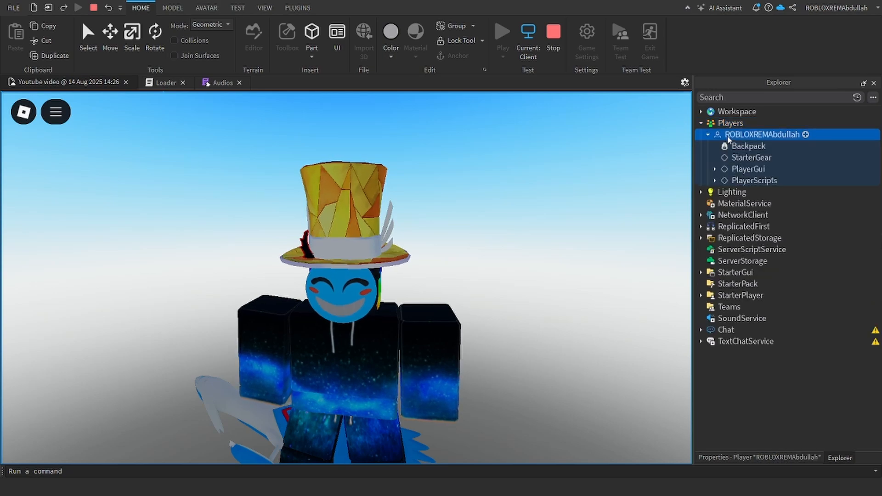
{"action": "left_click", "coordinate": [714, 169]}
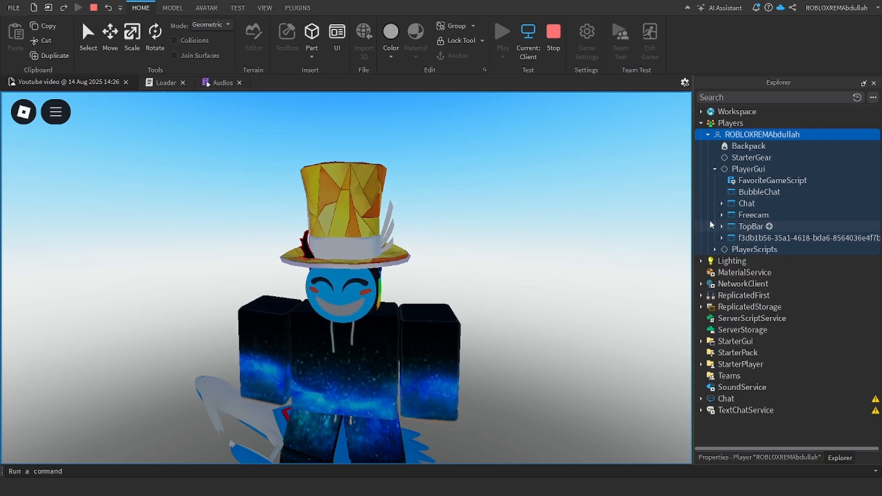
{"action": "left_click", "coordinate": [721, 203]}
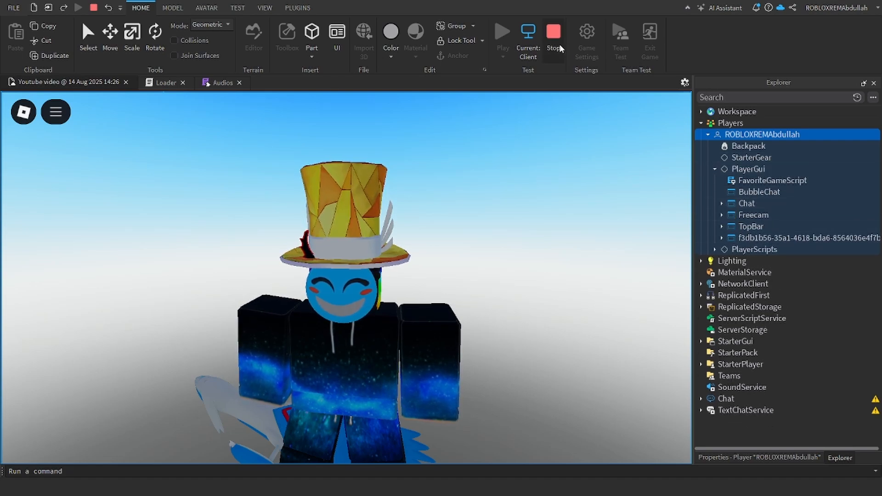
{"action": "left_click", "coordinate": [287, 37]}
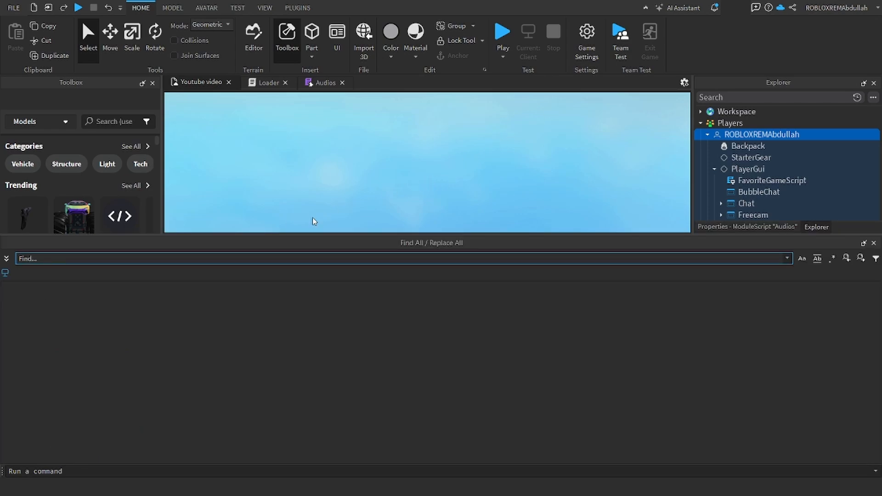
{"action": "type", "text": "125385264616413"}
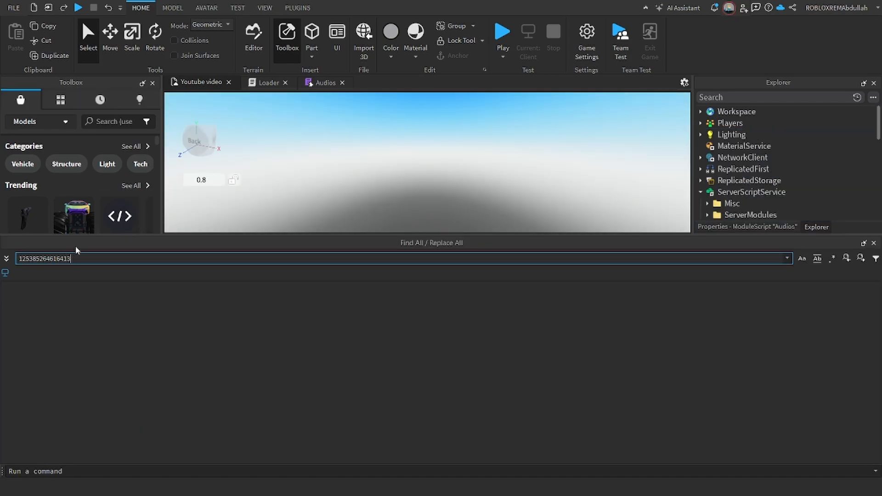